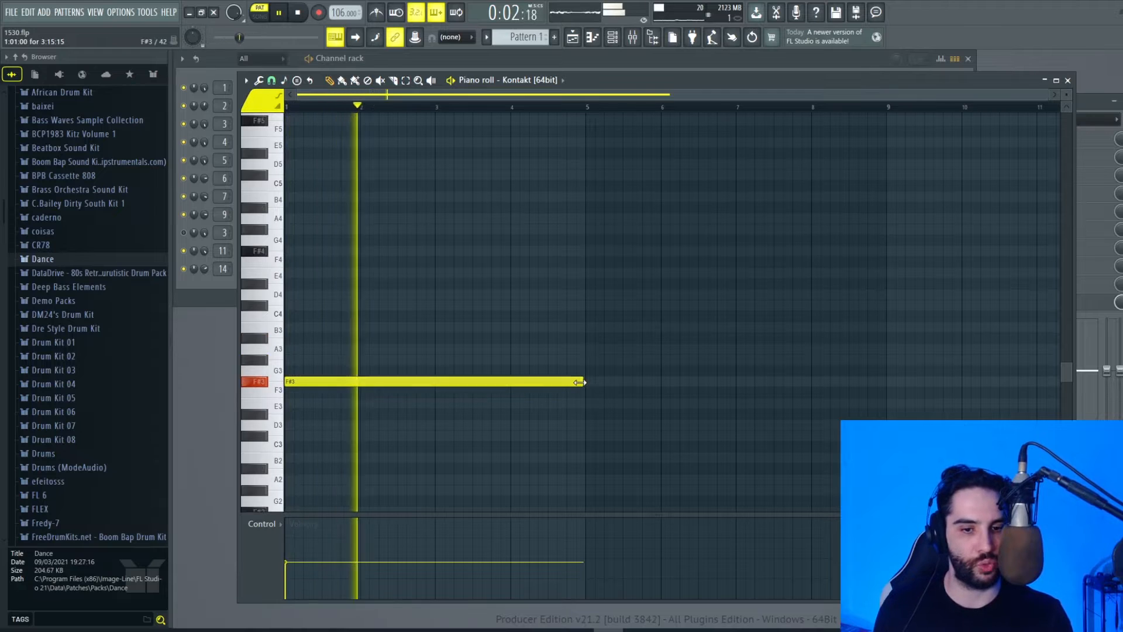
Stop playback and trim the long F#3 Kontakt bass note from four bars to two.
left_click(298, 12)
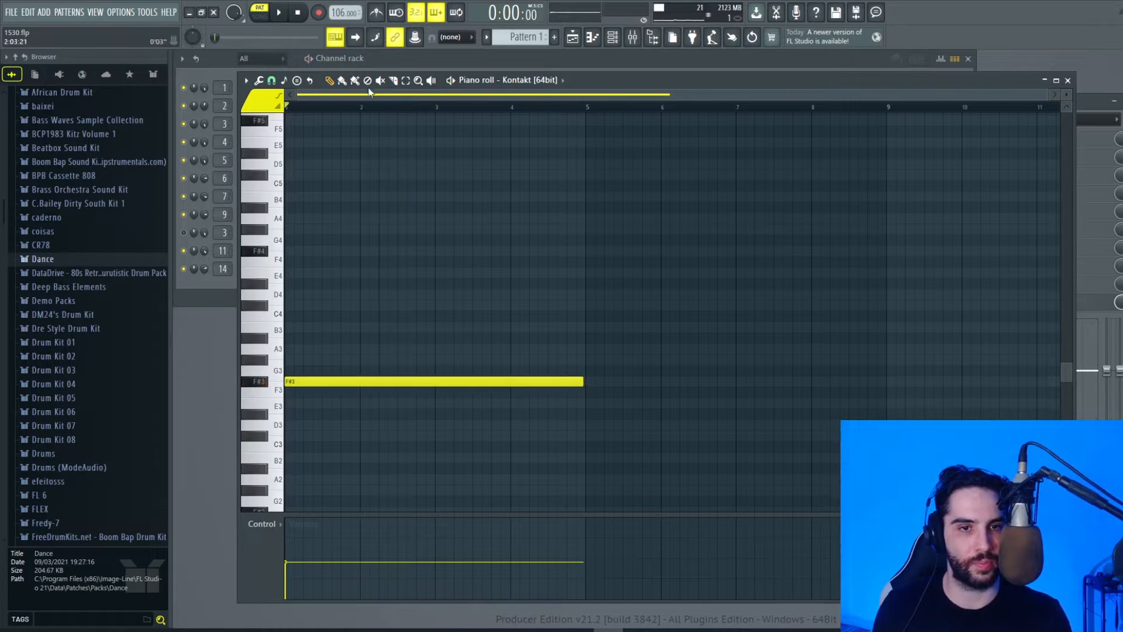
left_click(278, 12)
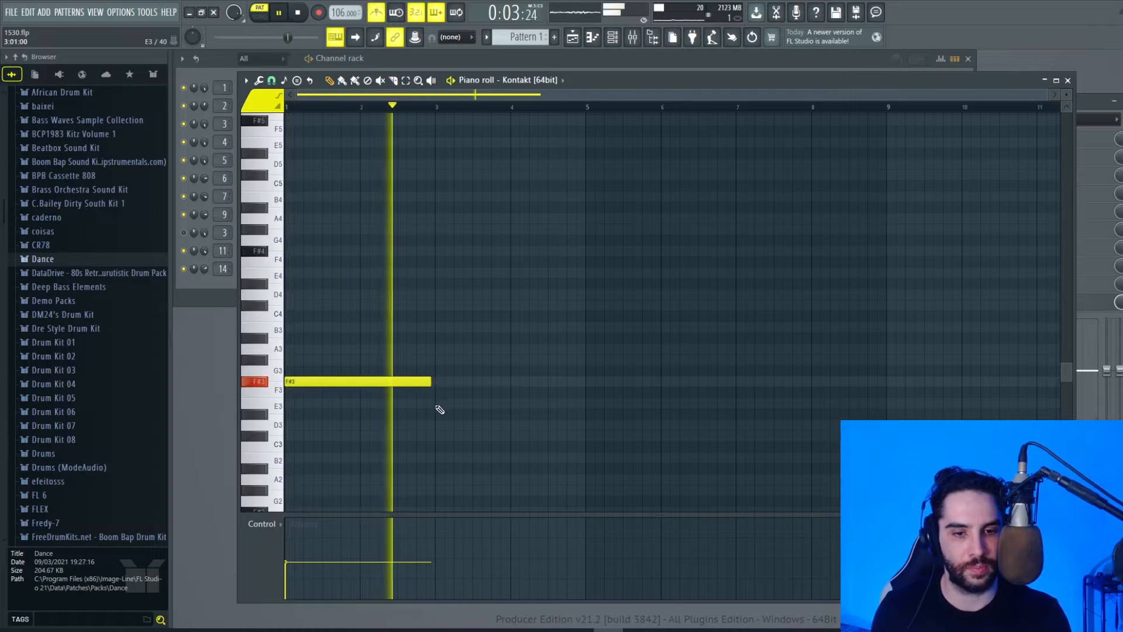
left_click(502, 404)
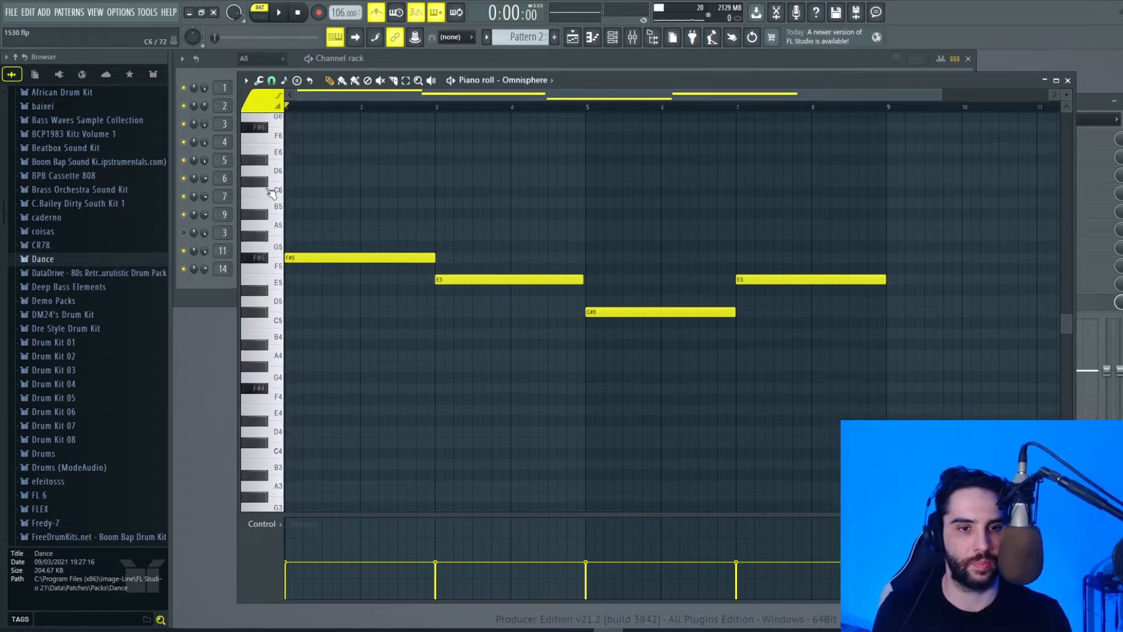
Add notes above each Omnisphere melody note to form four stacked chords.
left_click(278, 12)
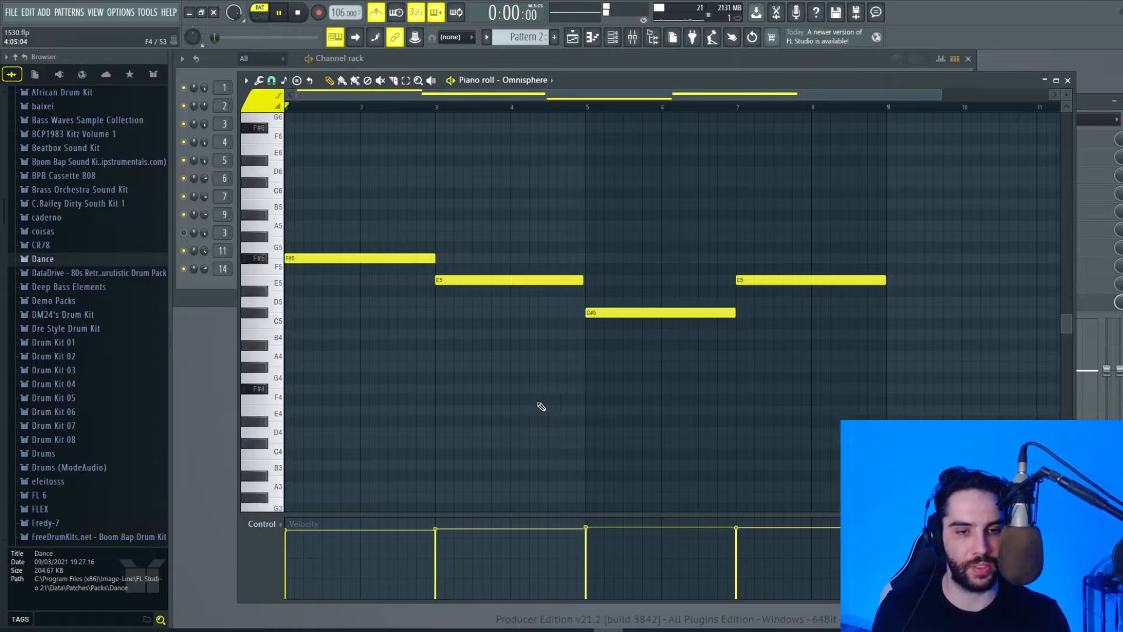
left_click(279, 12)
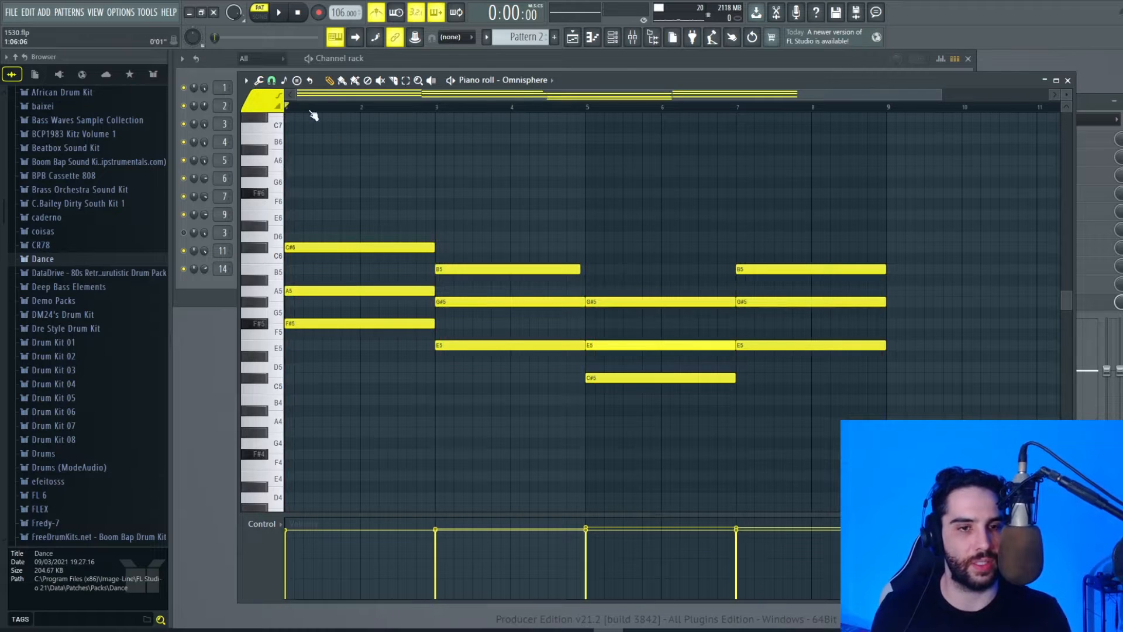
Snap the Omnisphere piano roll to Minor Natural (Aeolian) and place a high G# at bar two.
left_click(284, 80)
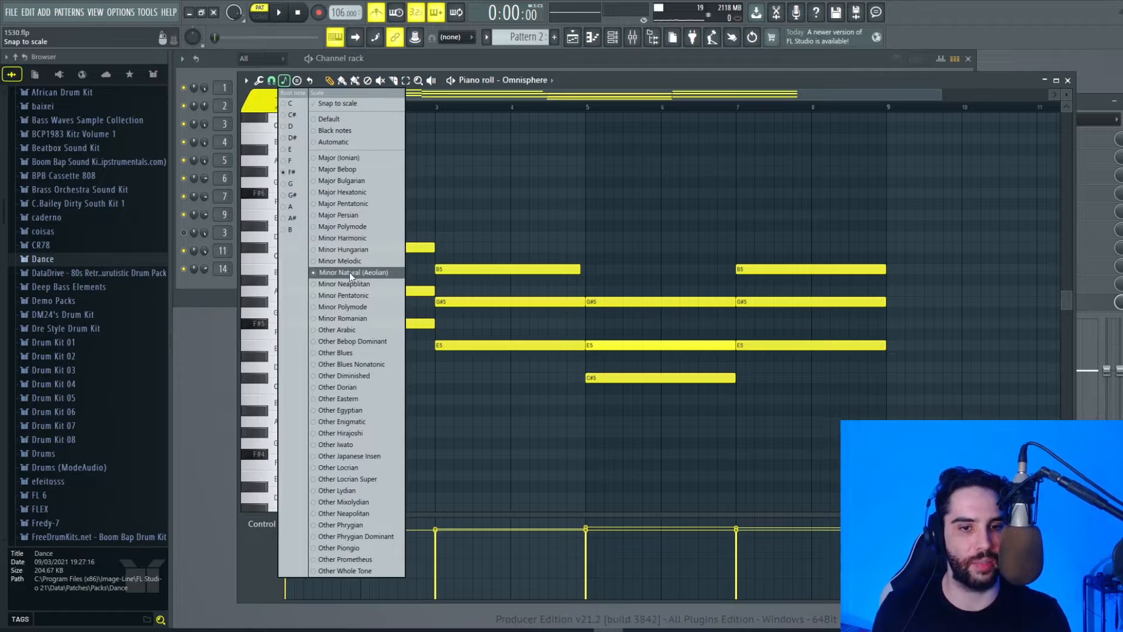
left_click(353, 272)
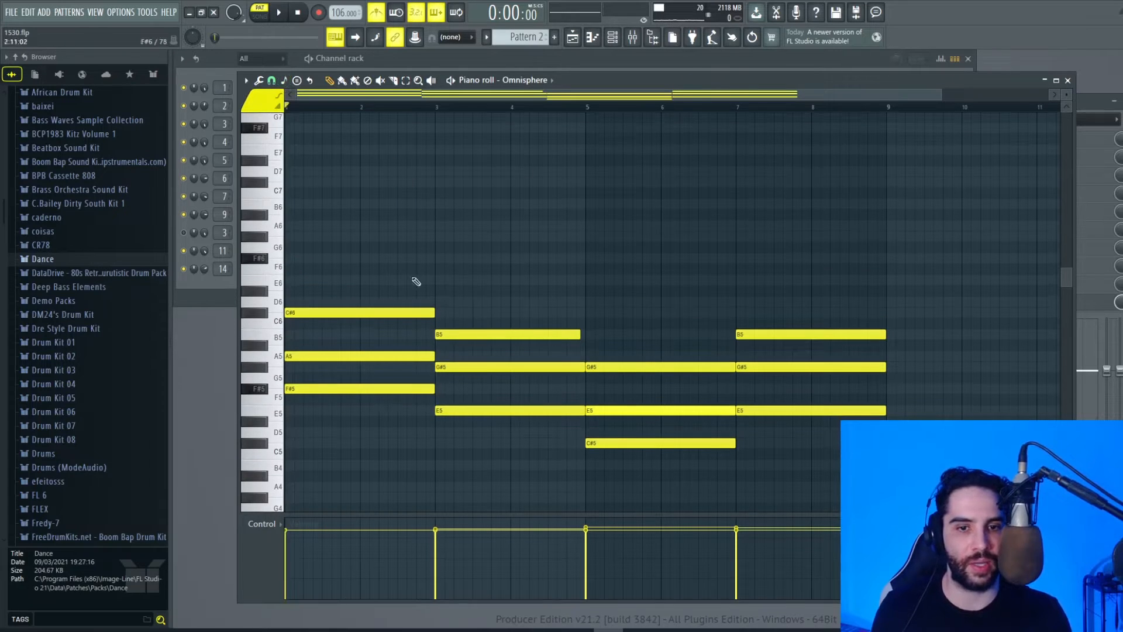
left_click(533, 226)
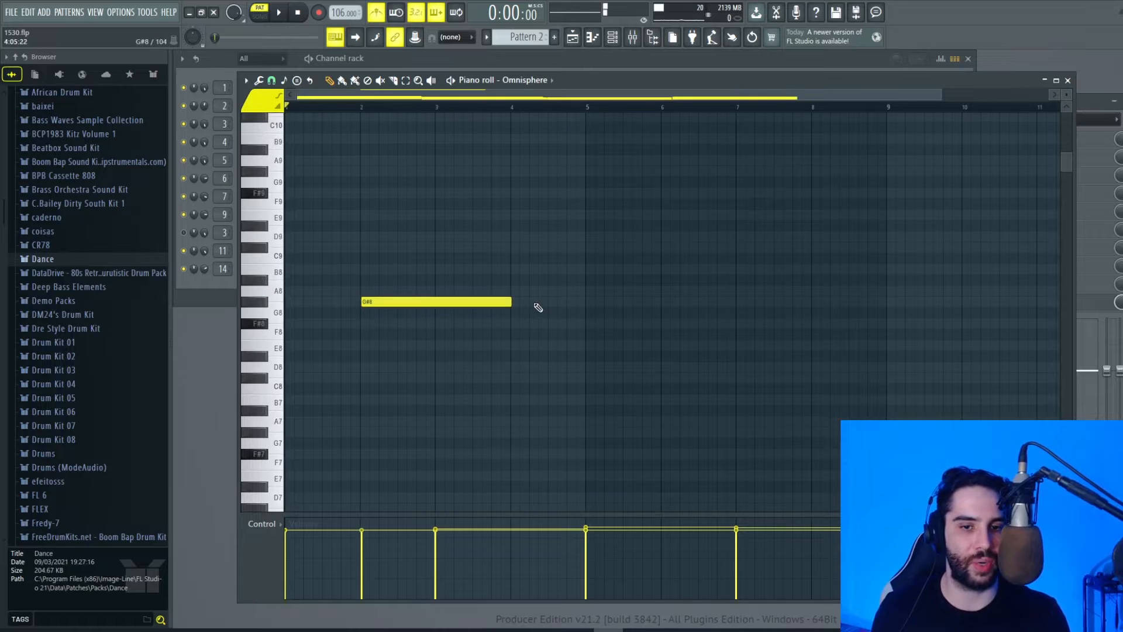
mouse_move(371, 280)
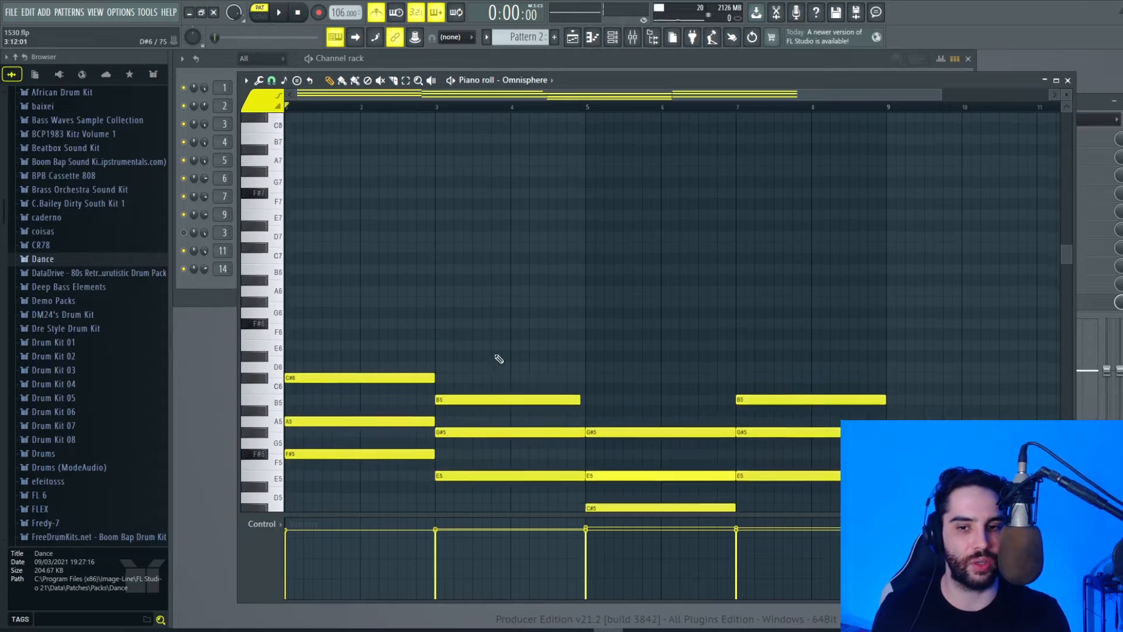
Scroll the Omnisphere #2 piano roll to draw short melody notes over the ghosted chords.
scroll("down", 3)
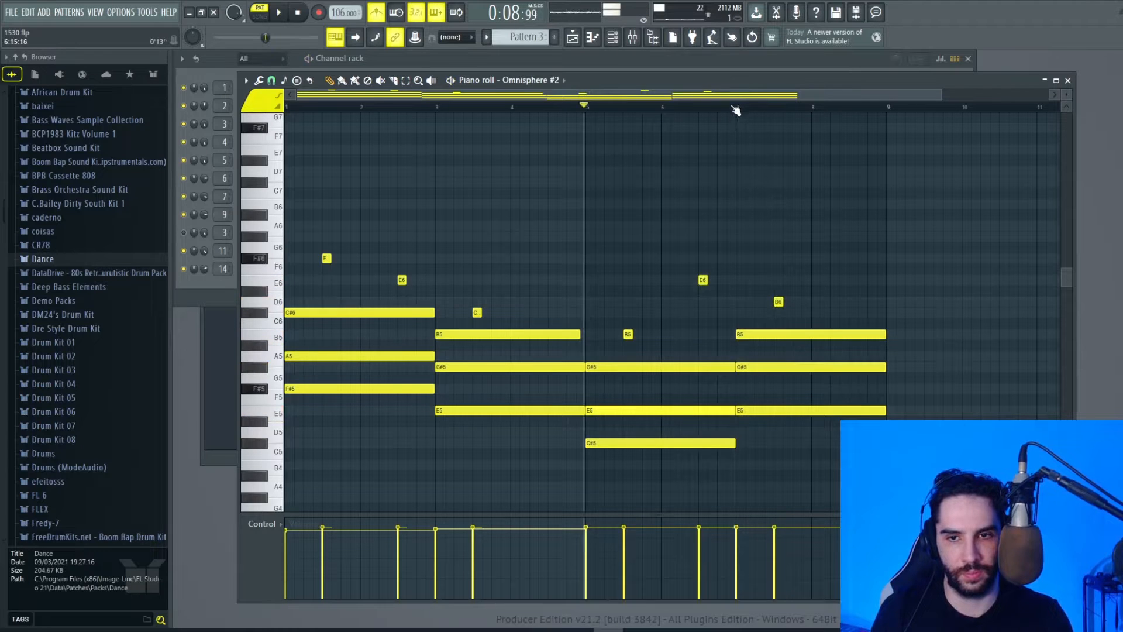
Create Pattern 4 and bring up the empty Analog Lab V piano roll from the Channel rack.
left_click(279, 11)
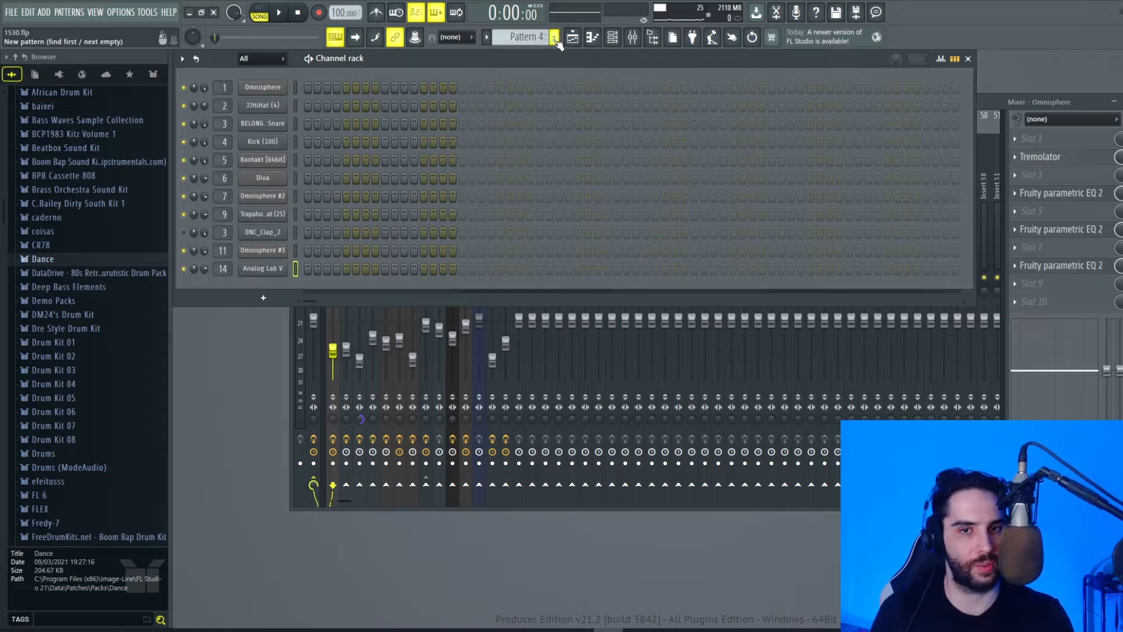
left_click(573, 37)
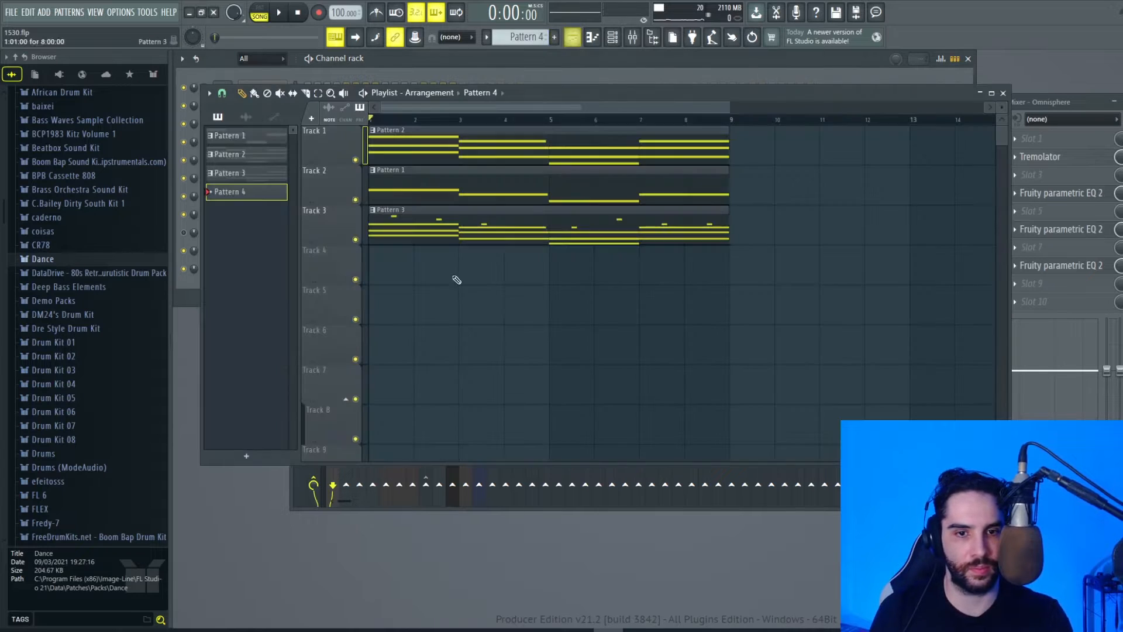
right_click(262, 267)
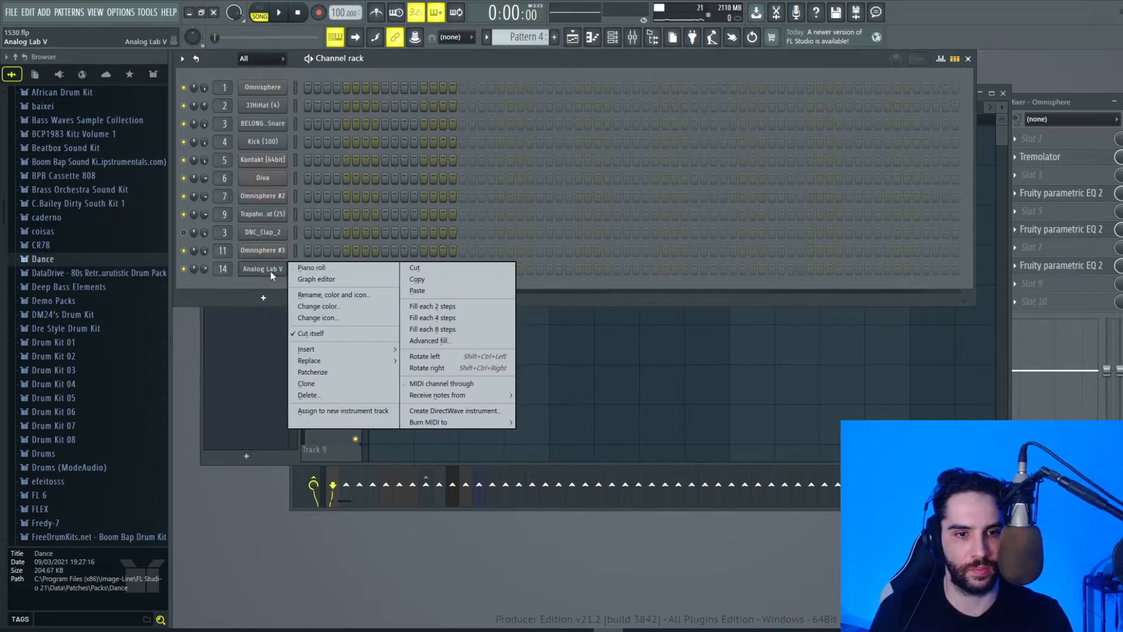
left_click(311, 267)
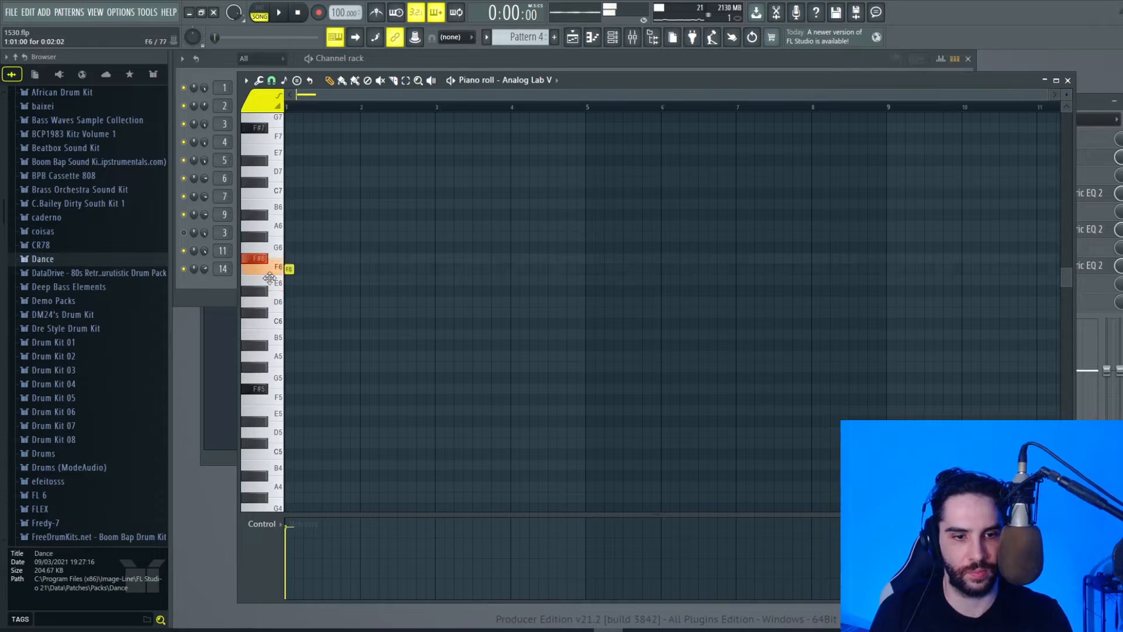
Place six short single notes as a staccato Analog Lab V melody.
left_click_drag(287, 269, 286, 388)
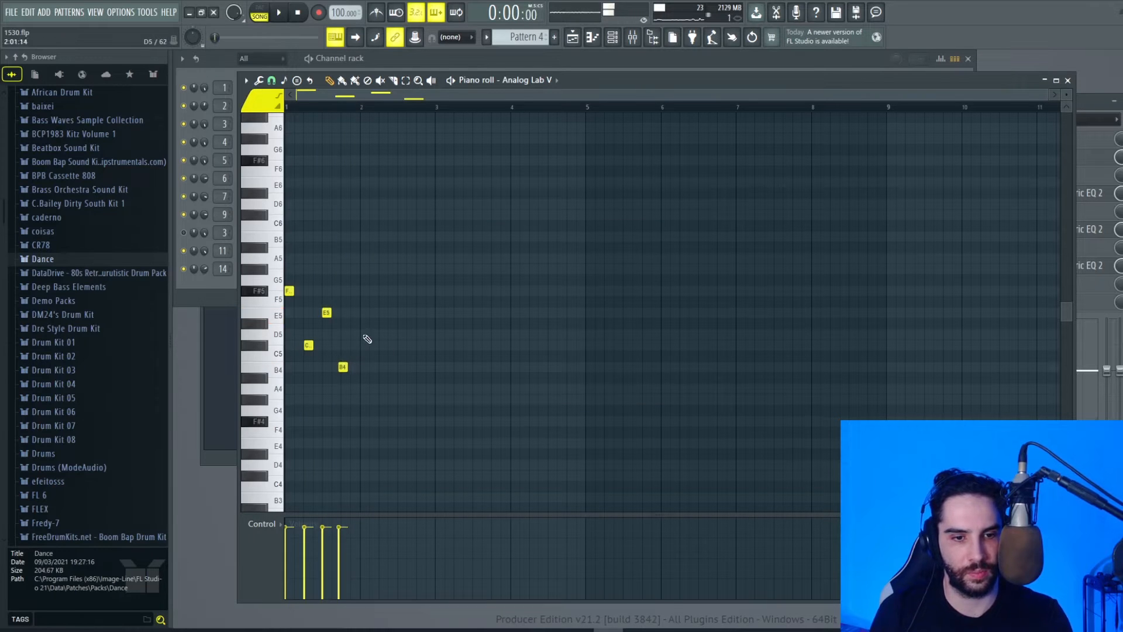
left_click(279, 11)
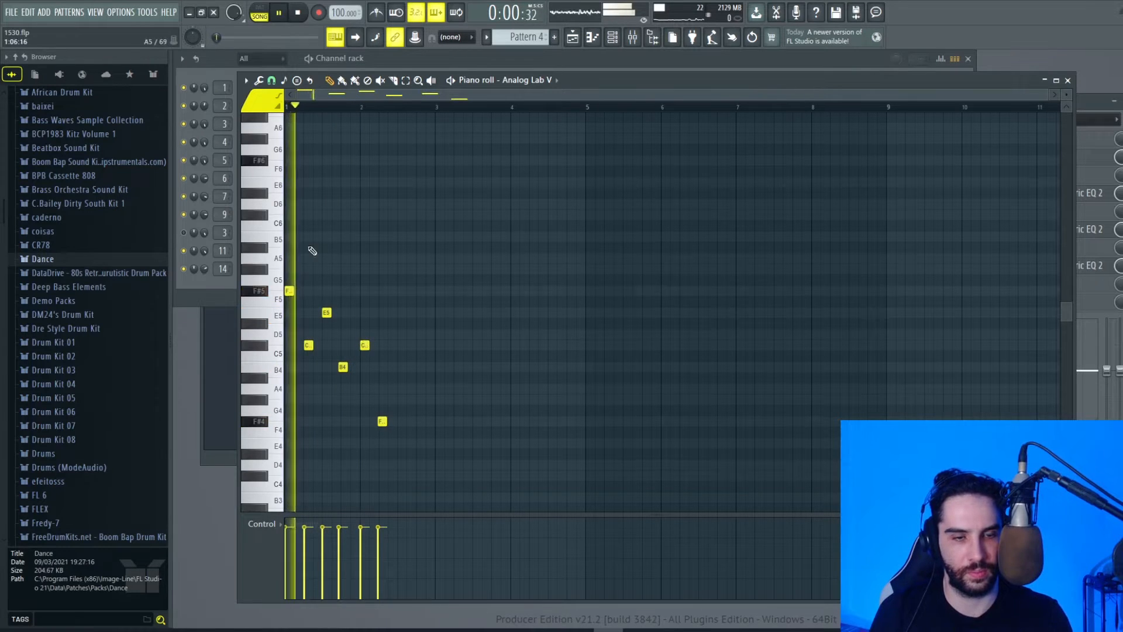
left_click(260, 80)
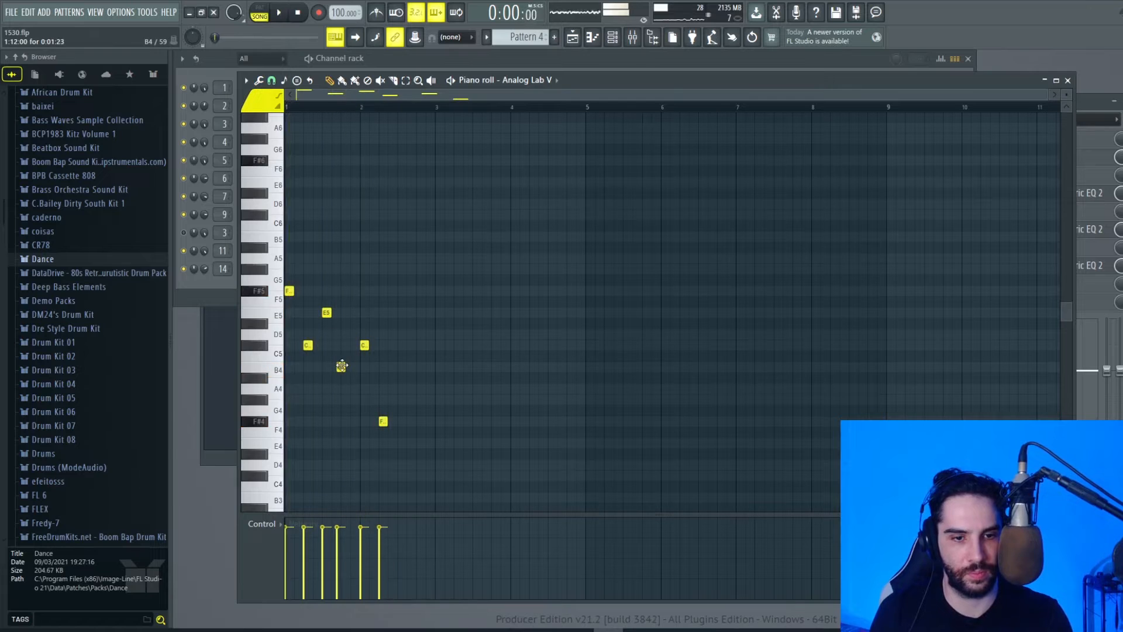
left_click(278, 12)
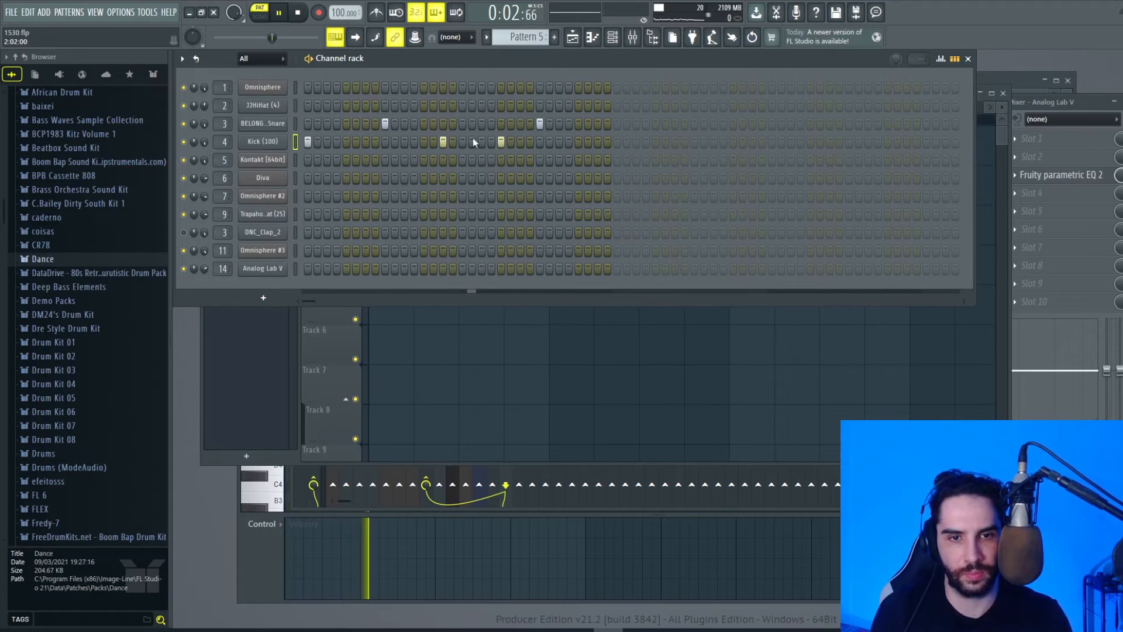
Edit Channel rack steps for Patterns 6 and 7 placed on Tracks 6 and 7.
right_click(262, 105)
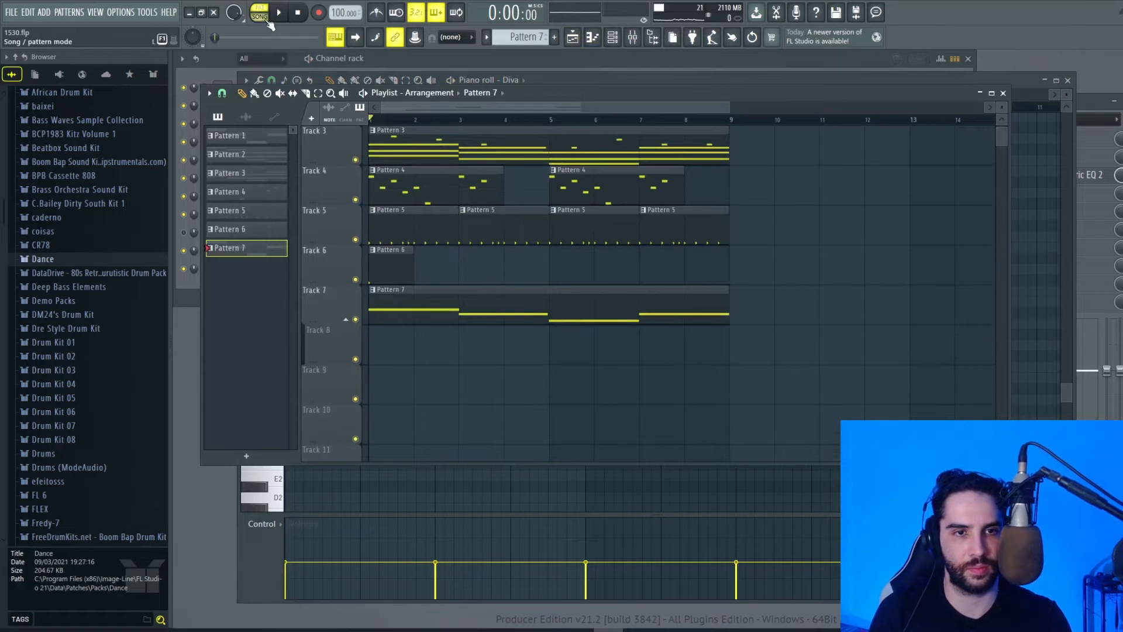
Quick-quantize the Diva pattern start times and move the short C4 note into place.
left_click(279, 13)
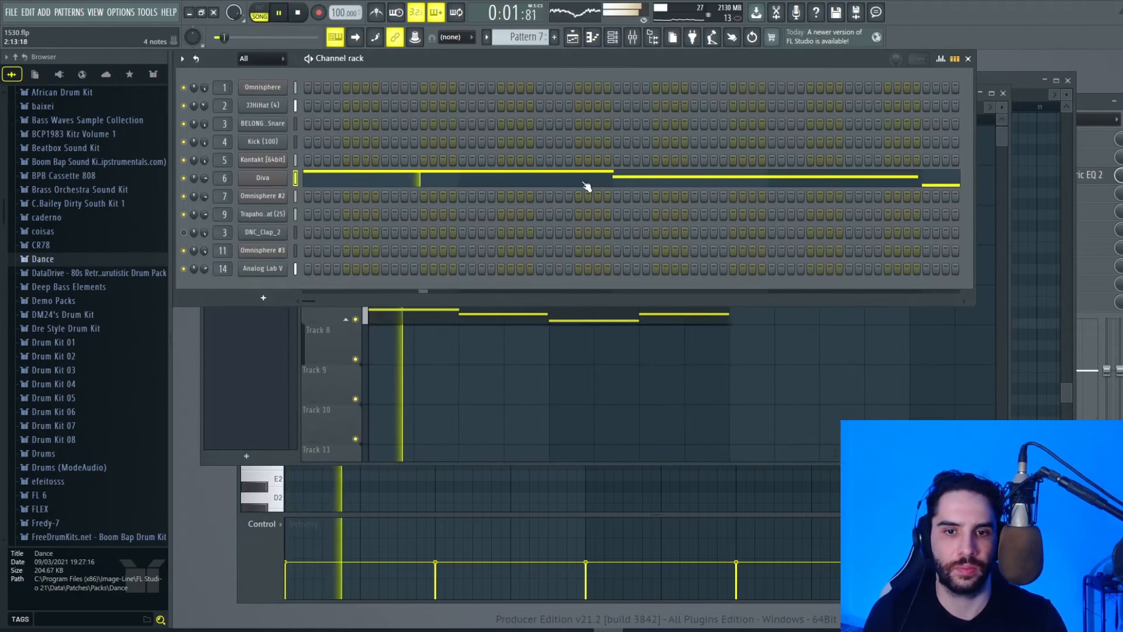
double_click(262, 178)
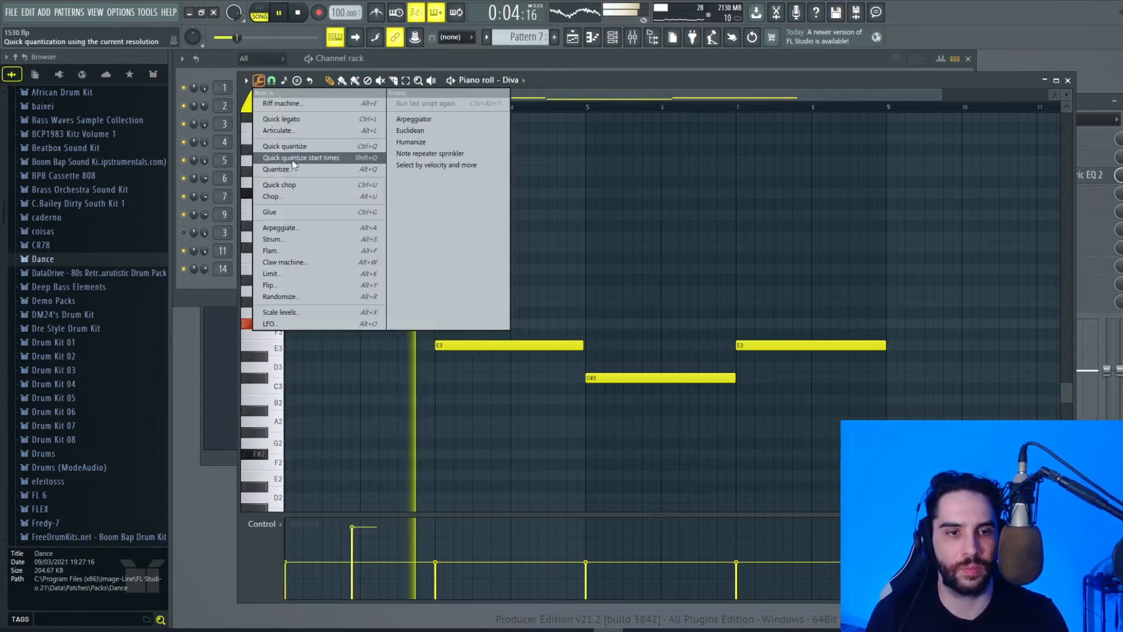
left_click(301, 158)
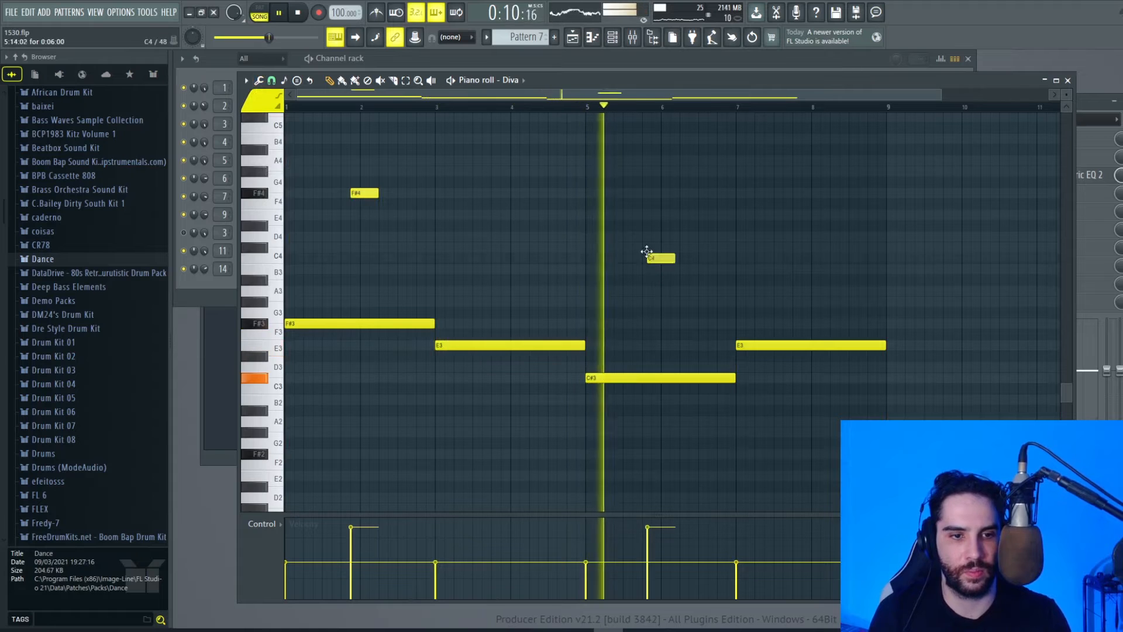
left_click_drag(658, 257, 659, 237)
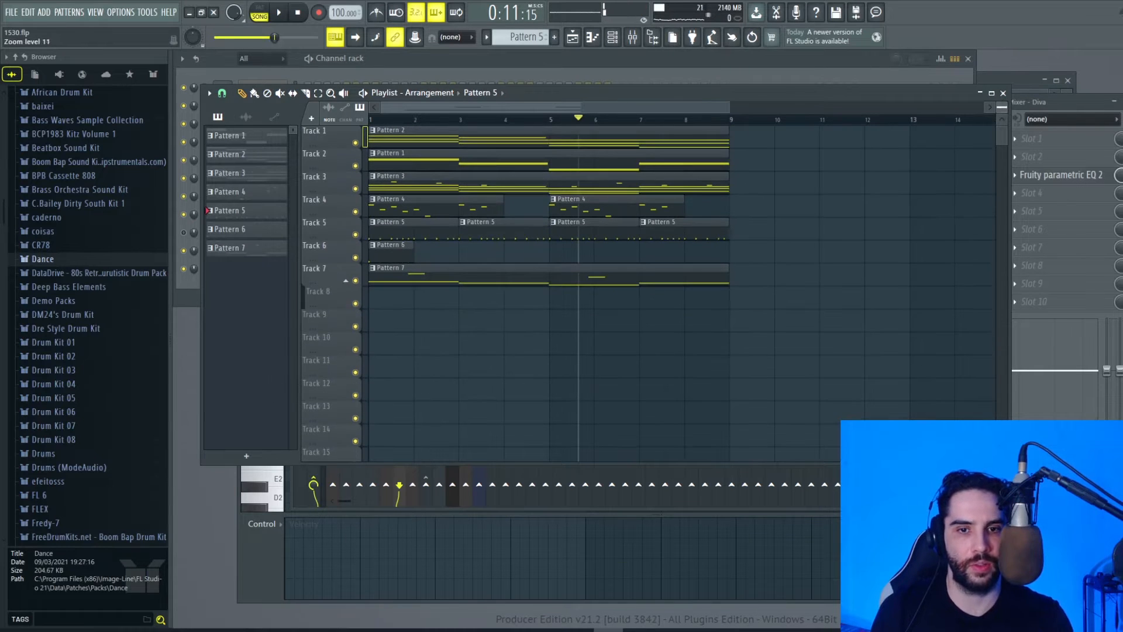
Select all playlist clips and duplicate the eight-bar block to fill 24 bars.
left_click(330, 94)
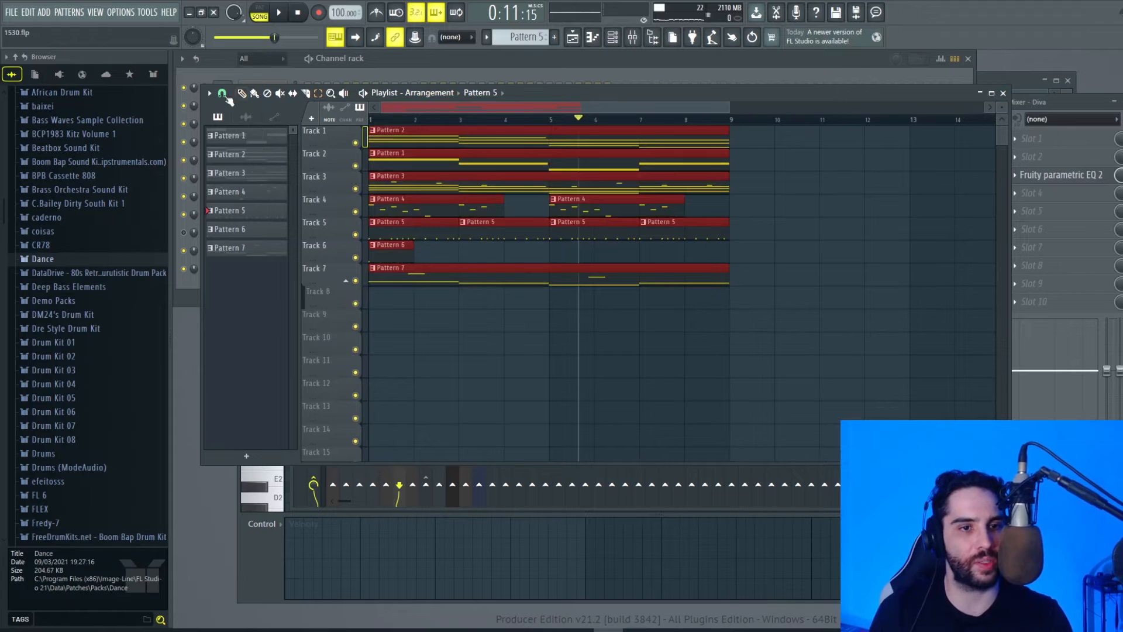
left_click(242, 93)
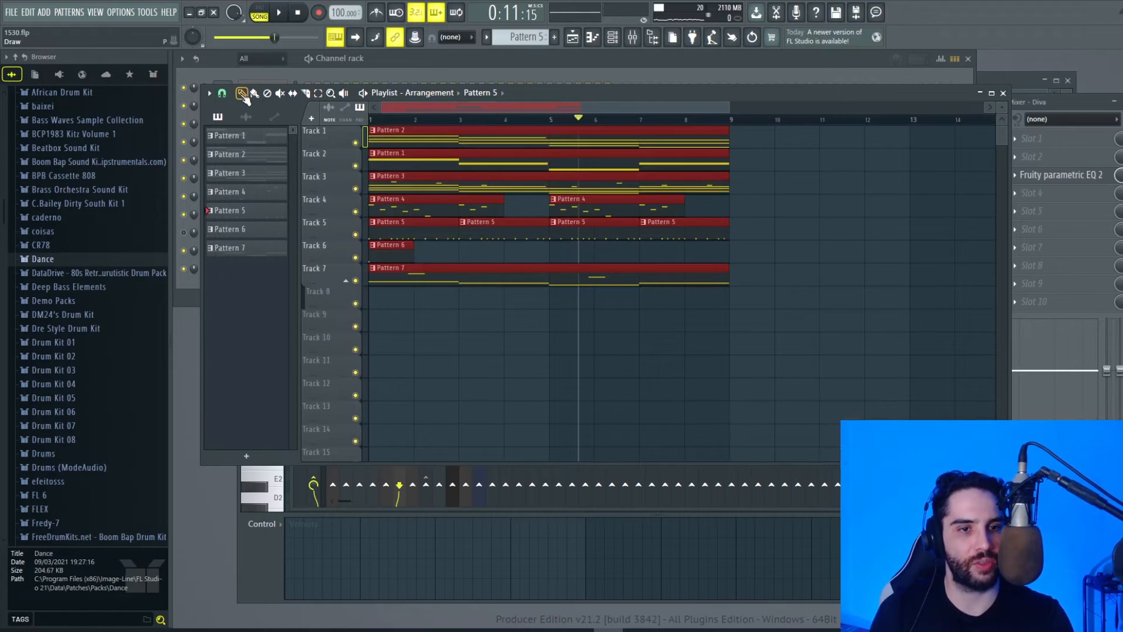
left_click(243, 94)
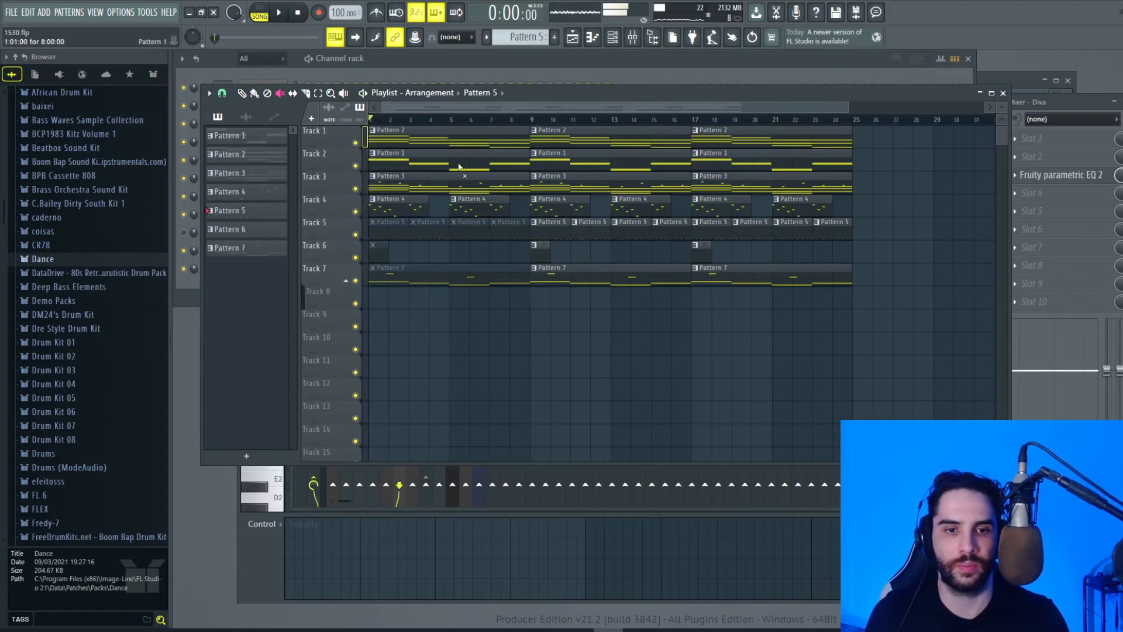
Mute the first Pattern 1 and Pattern 2 clips and another clip in the opening section.
left_click(279, 12)
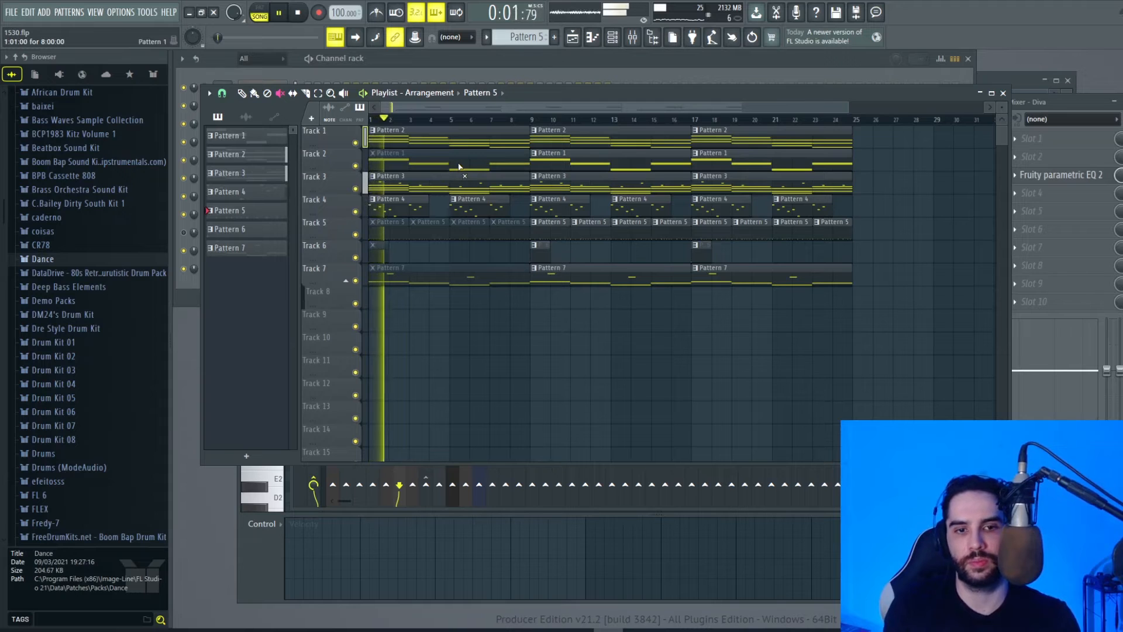
left_click(299, 12)
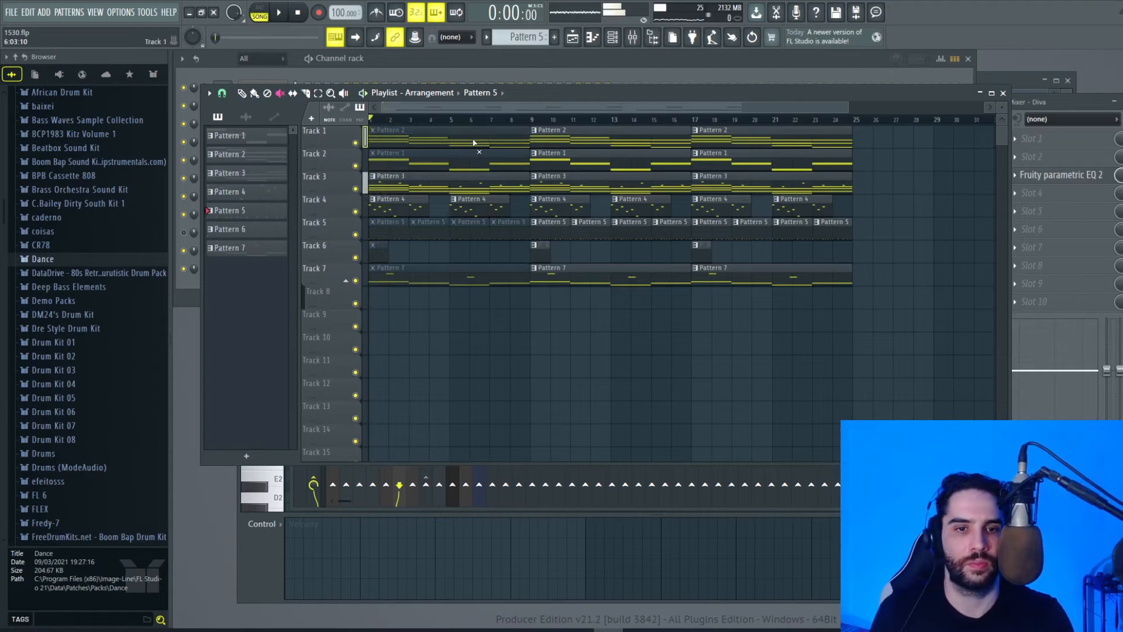
left_click(279, 12)
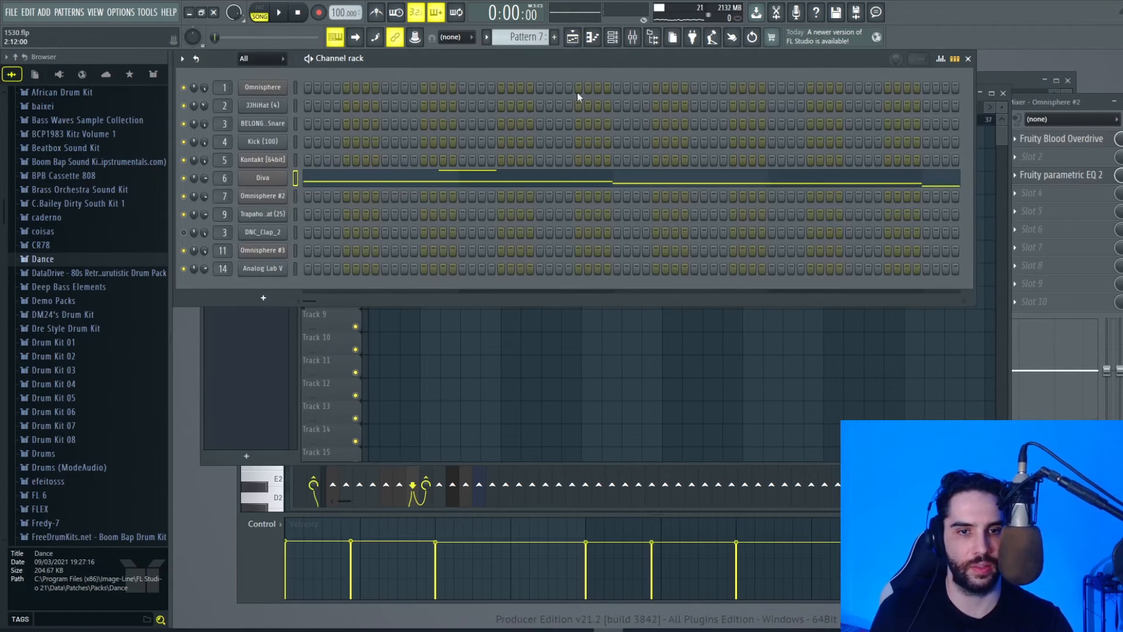
Create a new empty Pattern 8 for the Track 8 melody at bar 17.
left_click(558, 37)
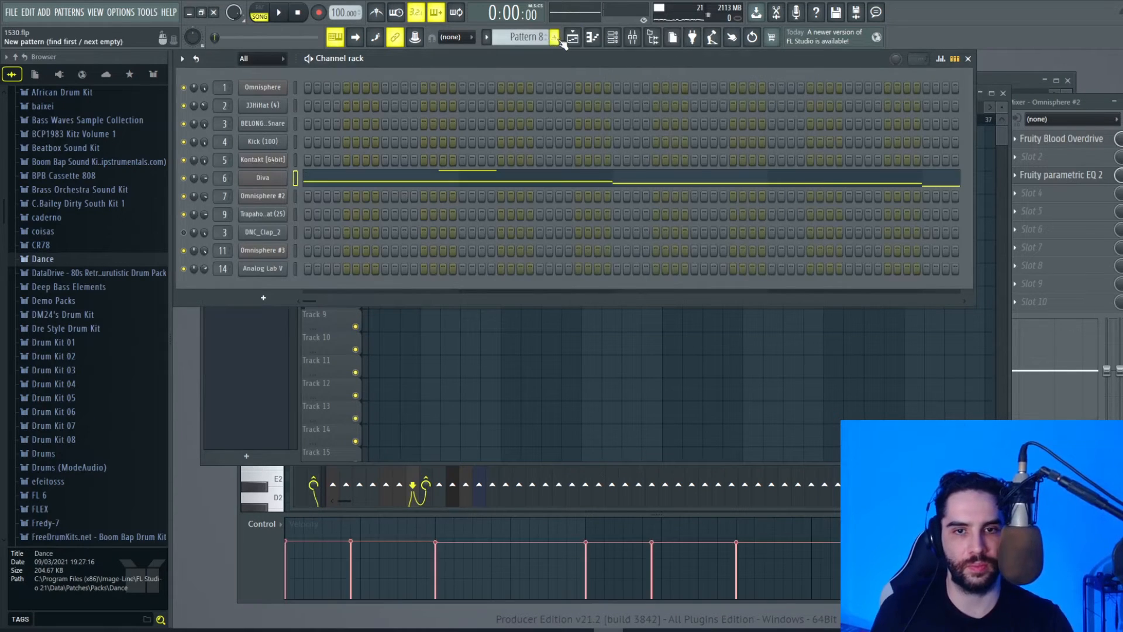
left_click(554, 38)
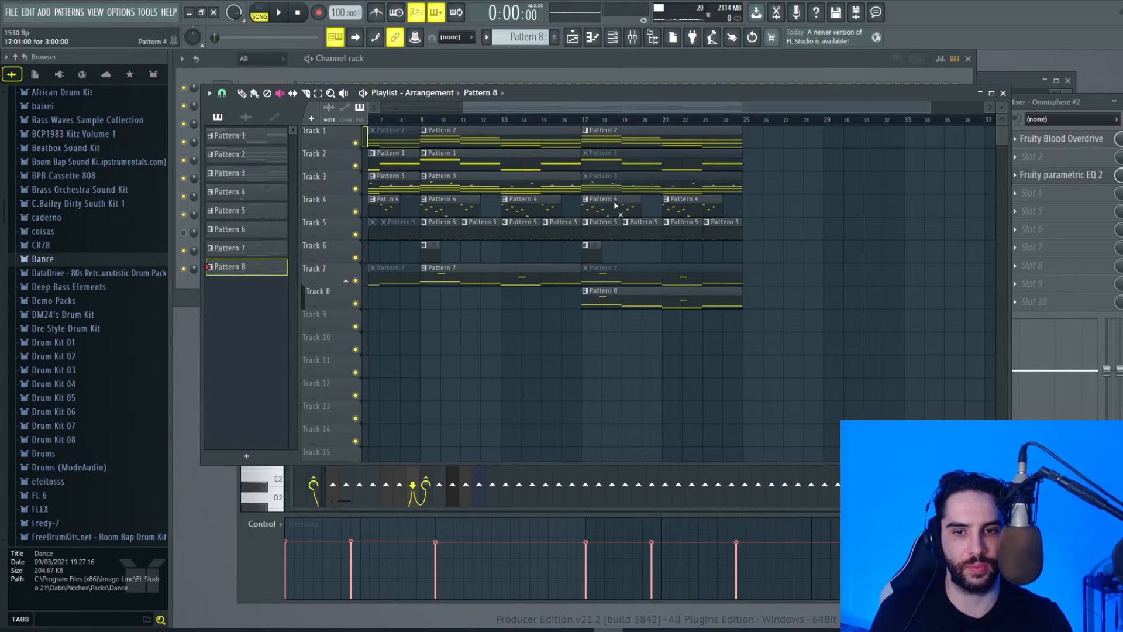
Duplicate sections so the arrangement runs past bar 40 with Pattern 8 returning.
left_click(279, 12)
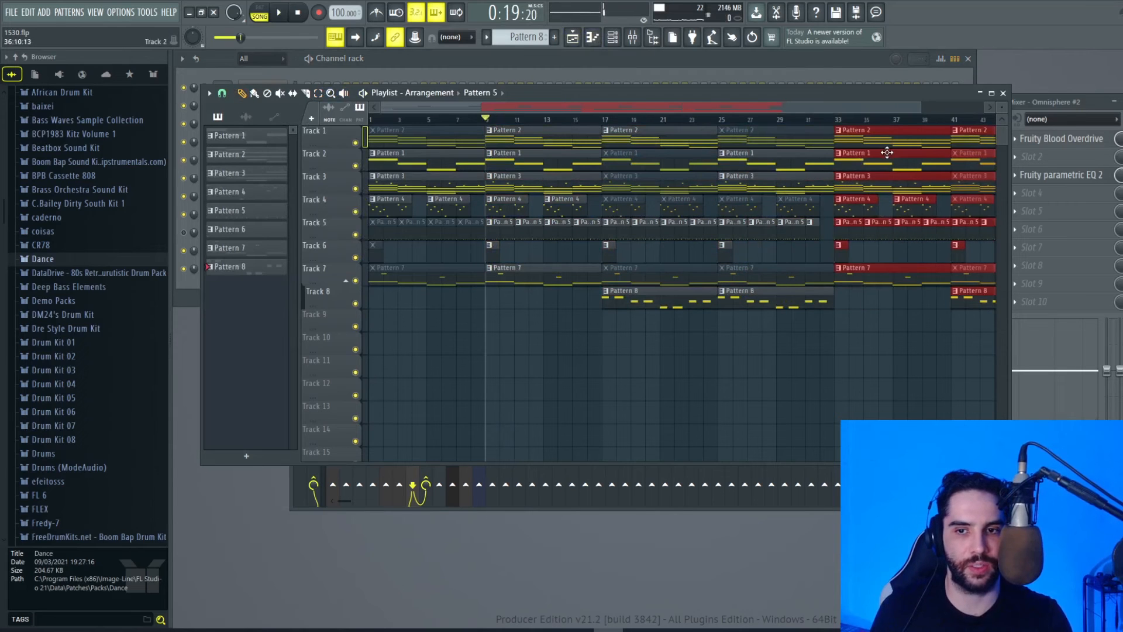
Select the clips in the final bars from bar 73 to extend the arrangement to bar 81.
scroll("right", 3)
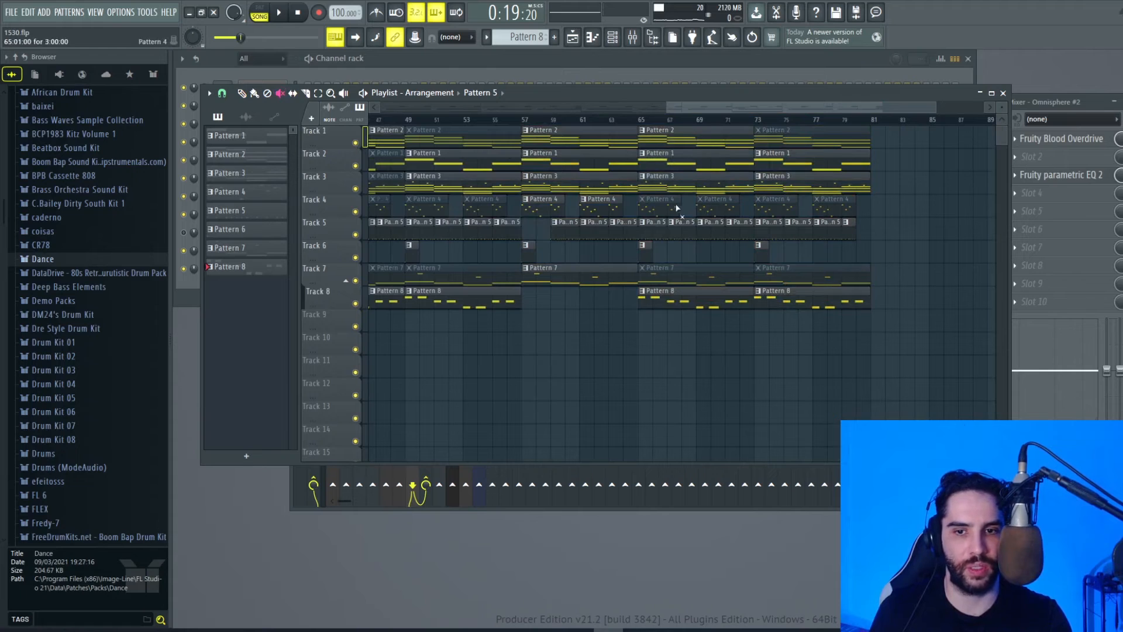
left_click_drag(753, 132, 871, 284)
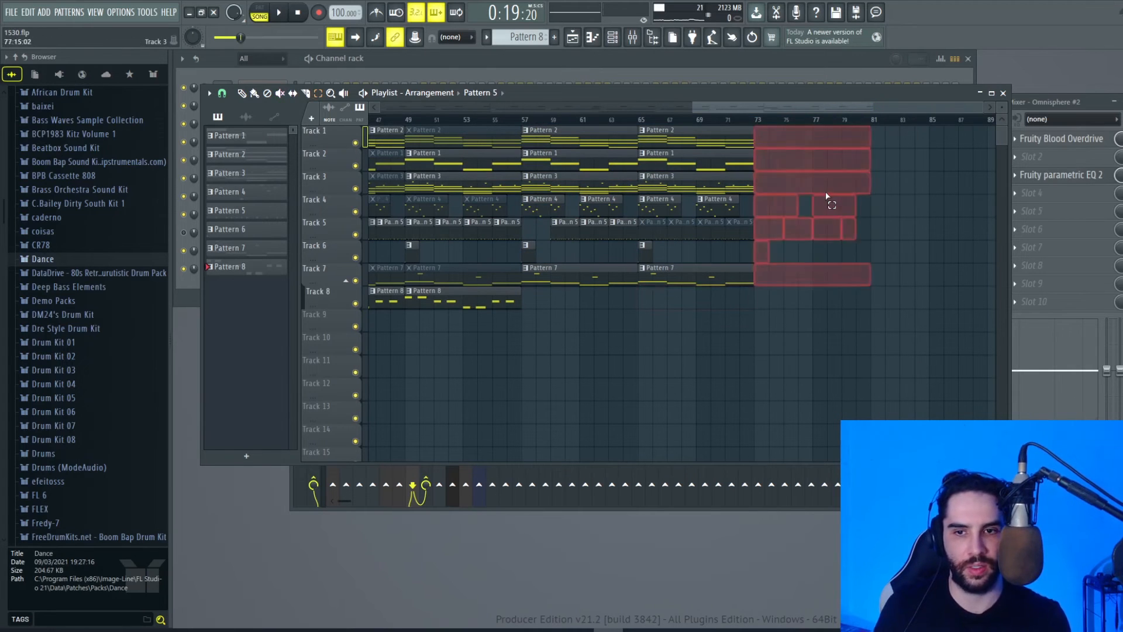